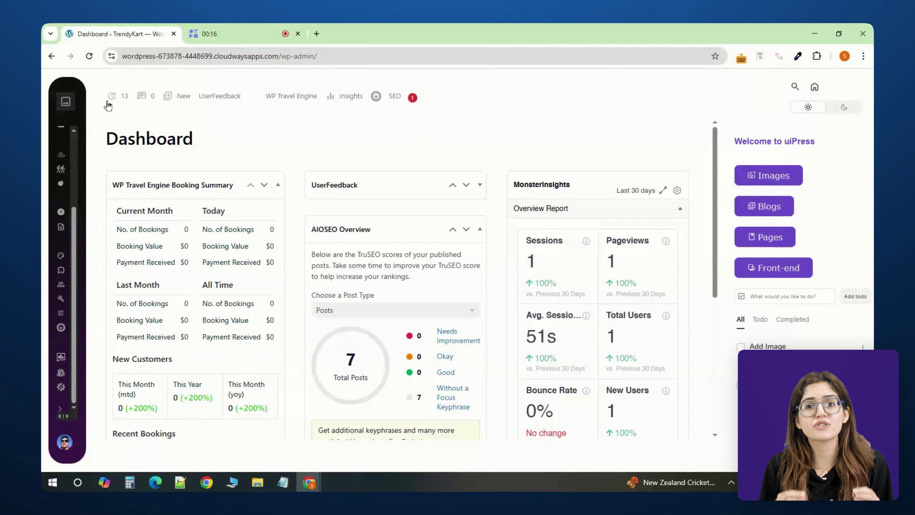
Switch to the second site's tab and scroll down its standard WordPress dashboard.
left_click(291, 96)
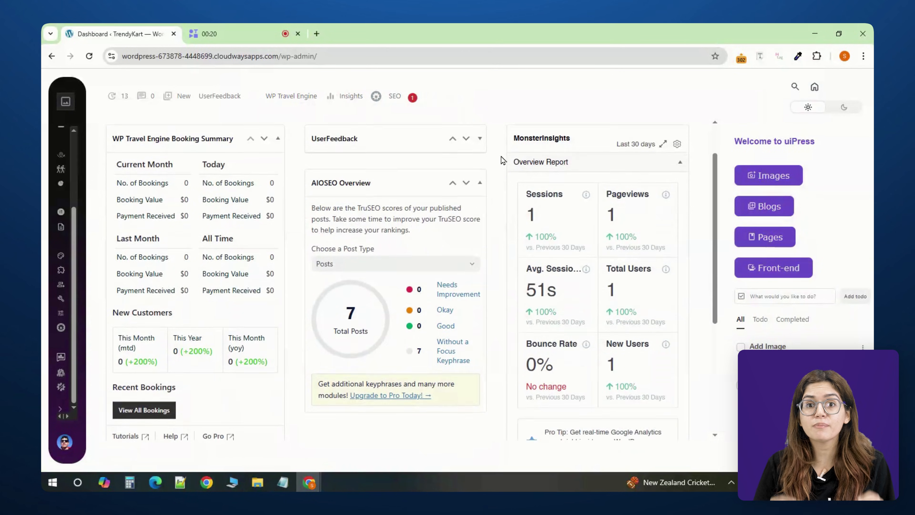
scroll("down", 3)
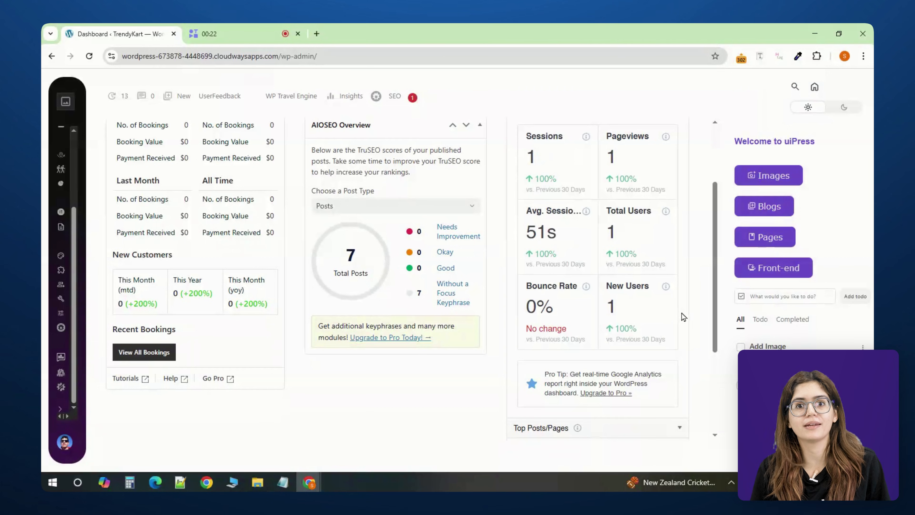
scroll("down", 3)
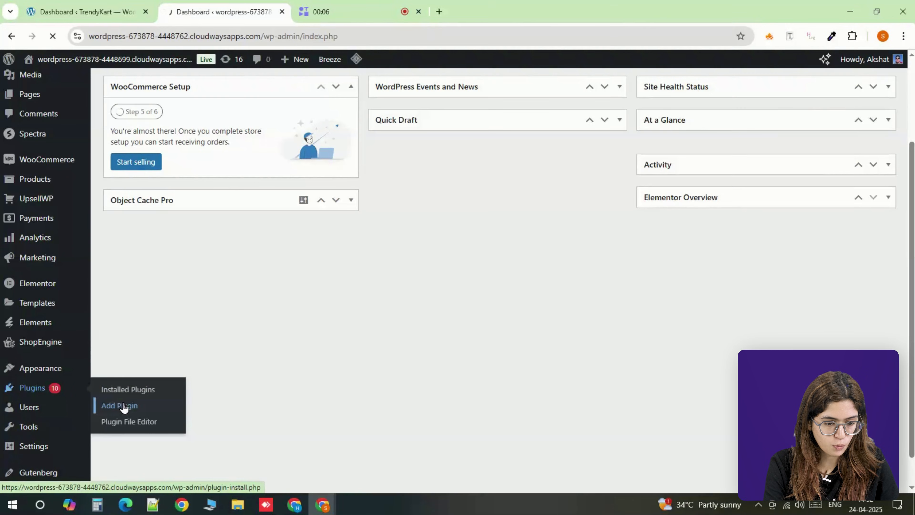
Search the Add Plugin page for 'uipress' and install UiPress lite.
left_click(119, 405)
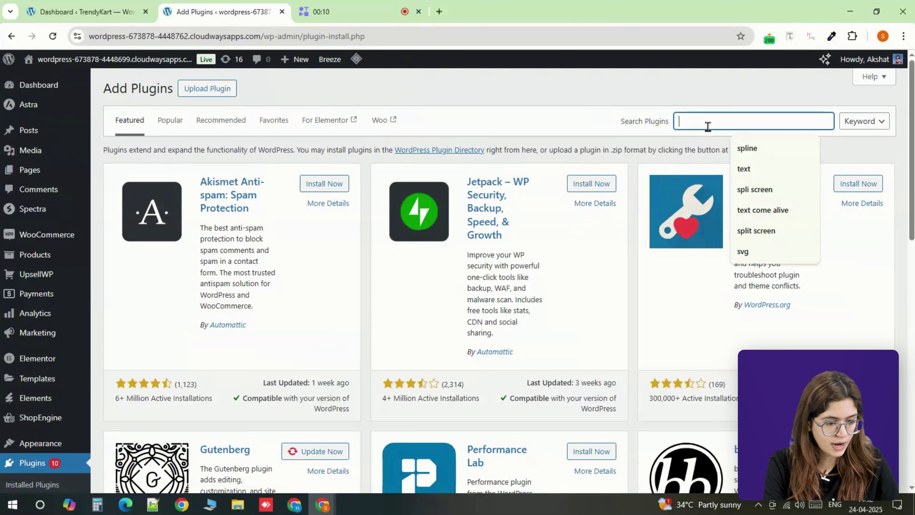
type("uipress")
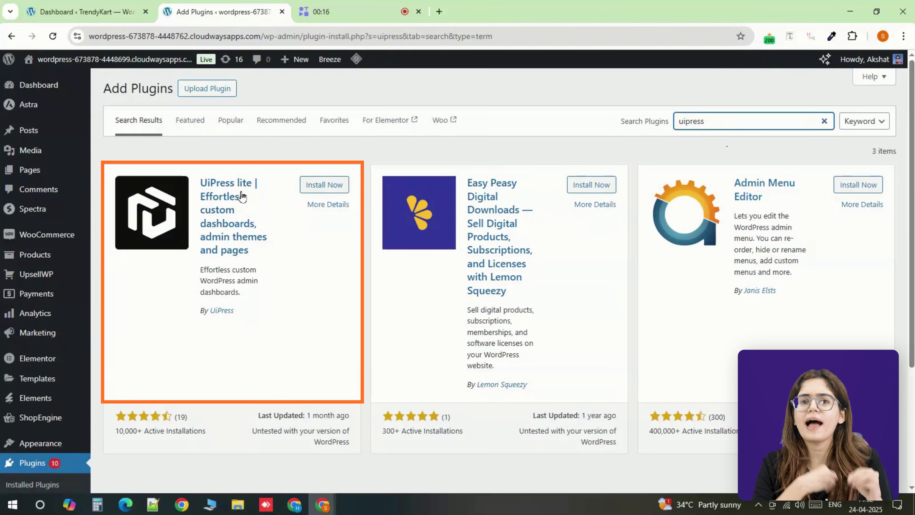
mouse_move(221, 310)
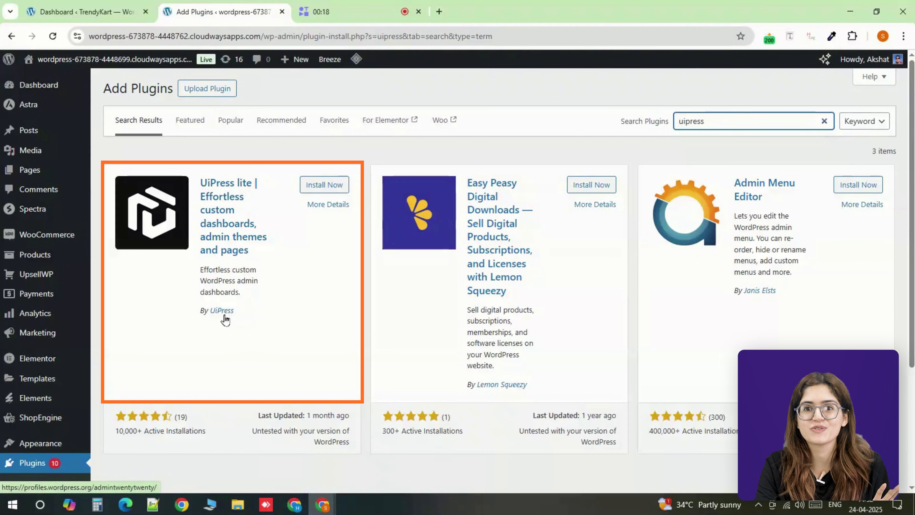
left_click(324, 184)
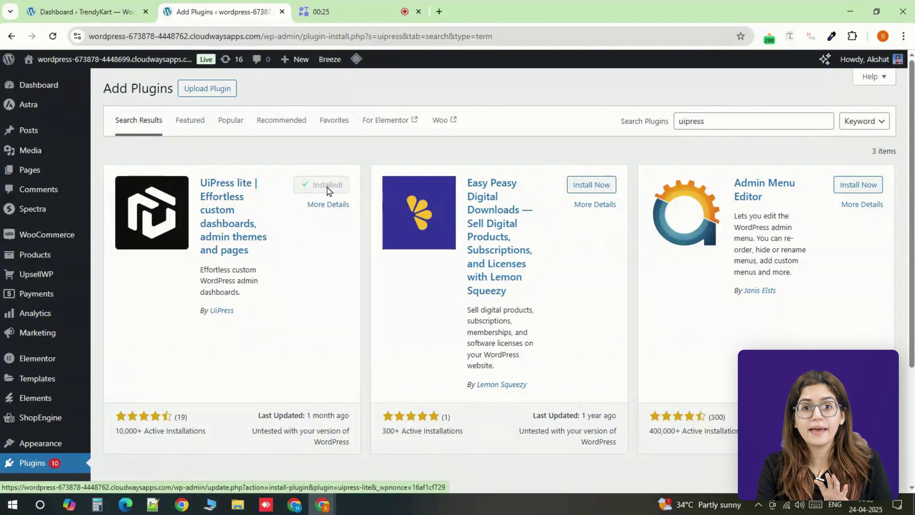
Search 'monster insights', install and activate MonsterInsights, landing on its welcome page.
type("monster insights")
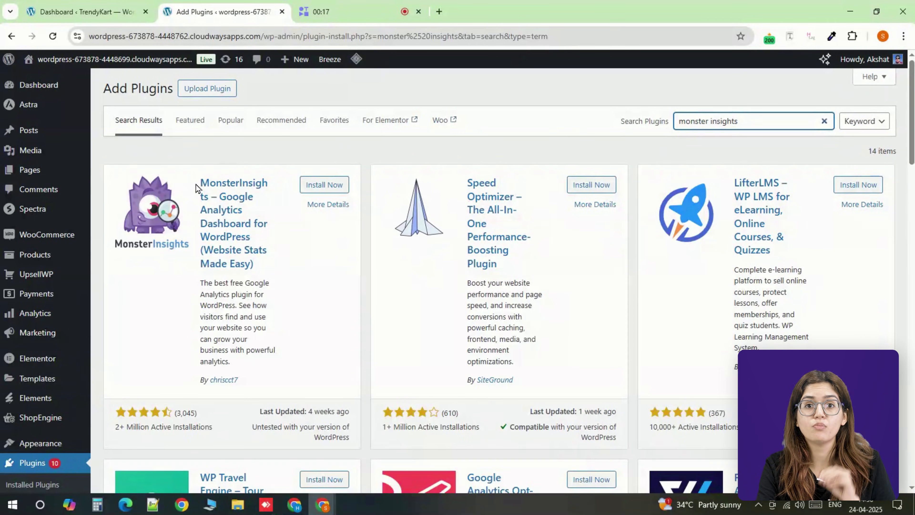
mouse_move(325, 184)
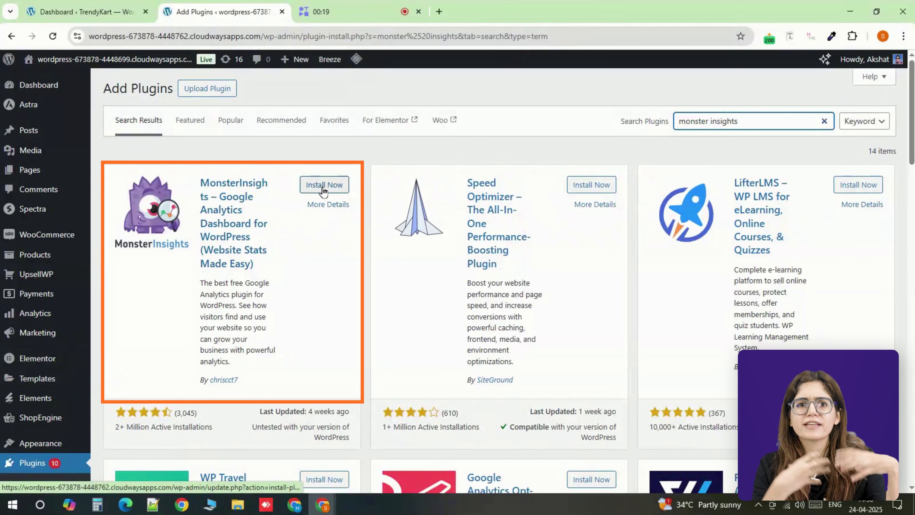
left_click(324, 184)
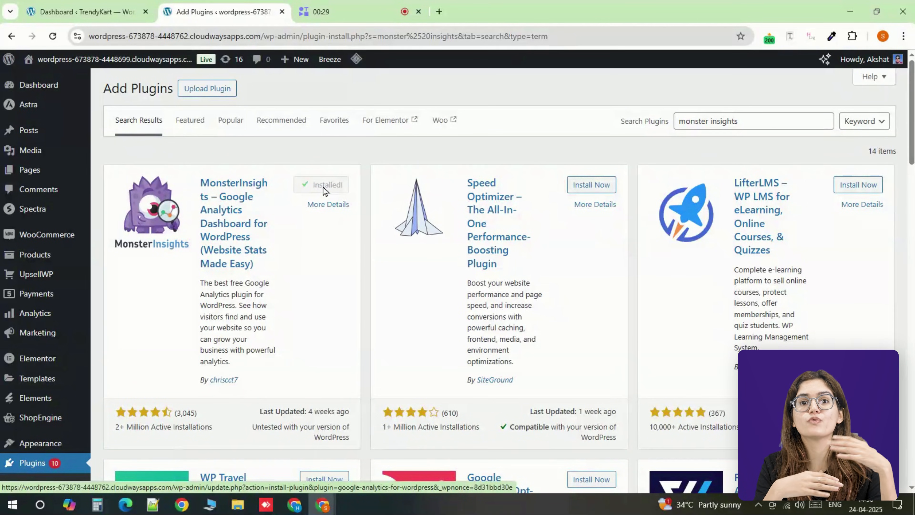
left_click(328, 184)
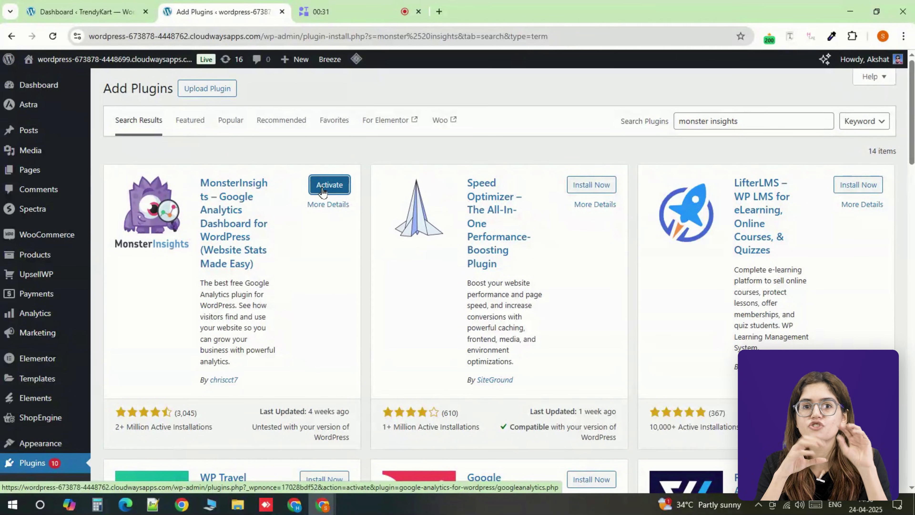
left_click(329, 184)
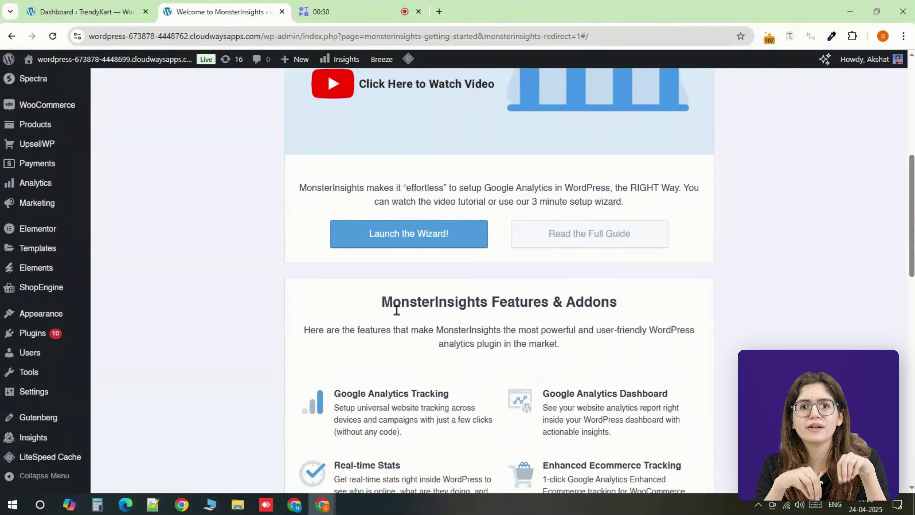
scroll("up", 3)
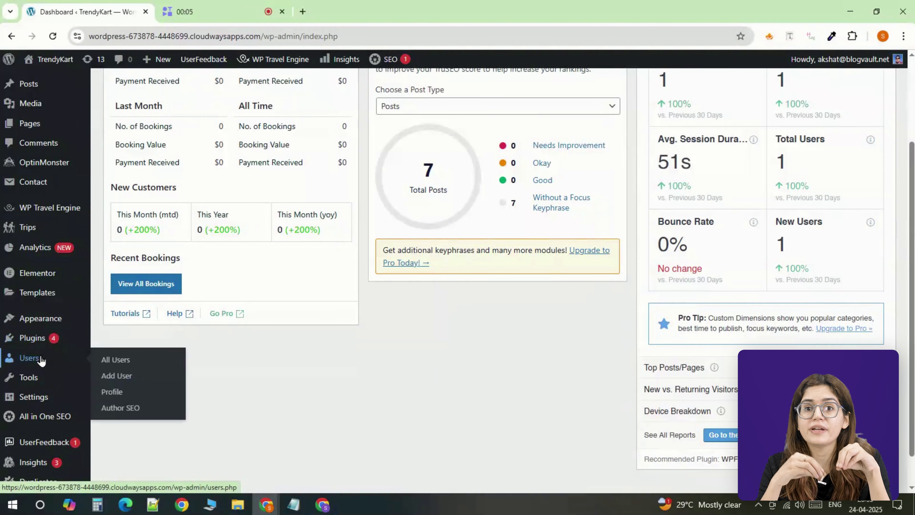
Create a new user on TrendyKart with the Author role.
left_click(115, 359)
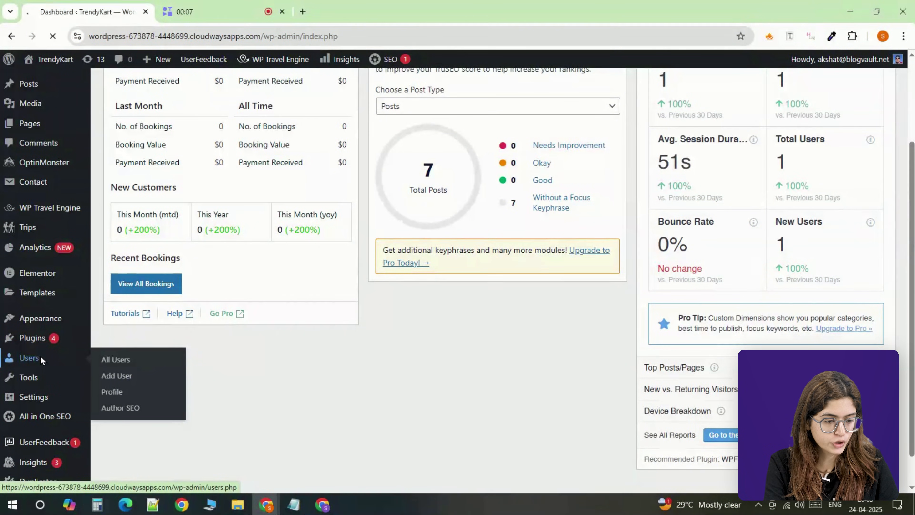
left_click(116, 359)
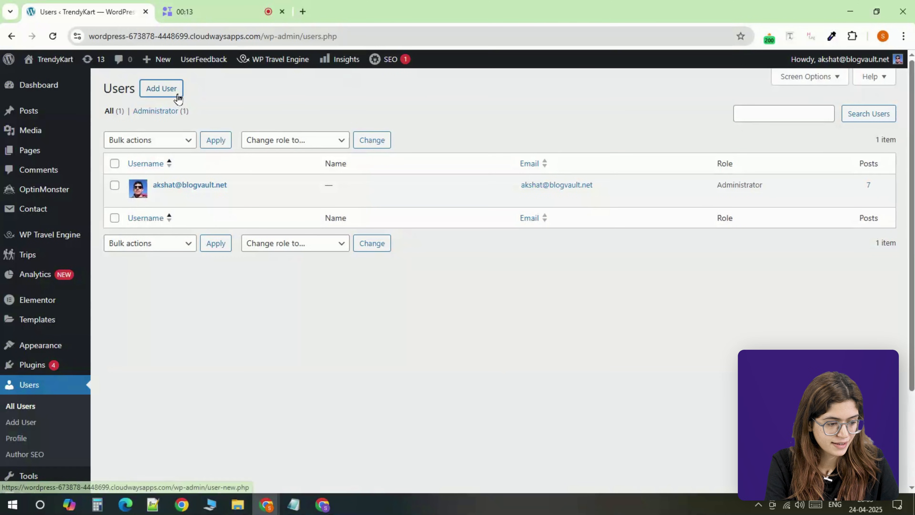
left_click(161, 88)
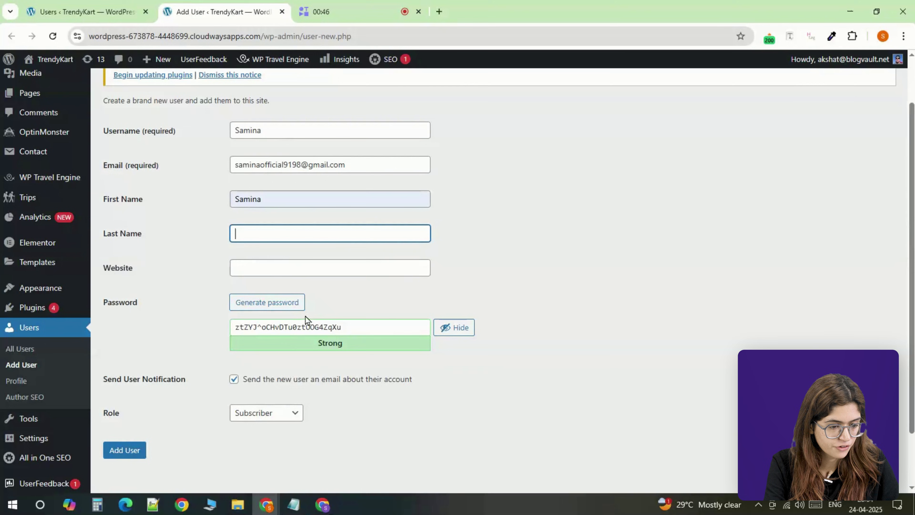
mouse_move(289, 310)
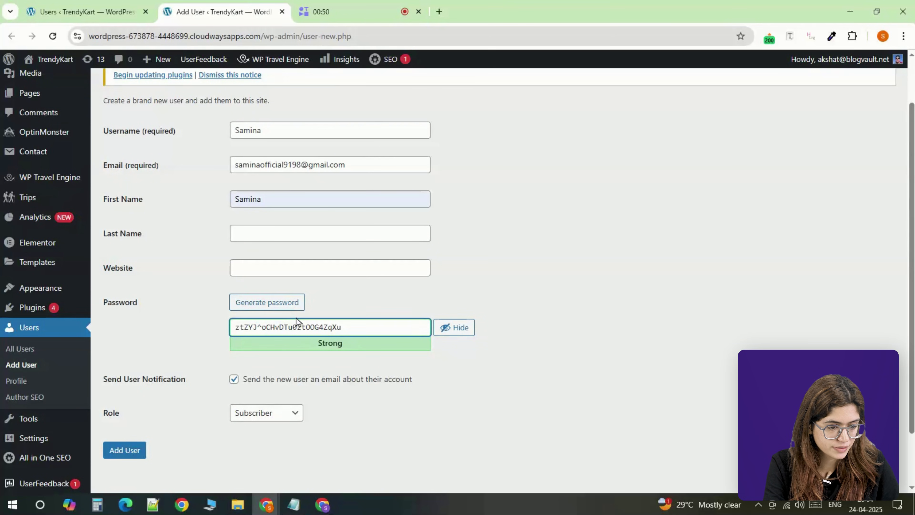
left_click(265, 379)
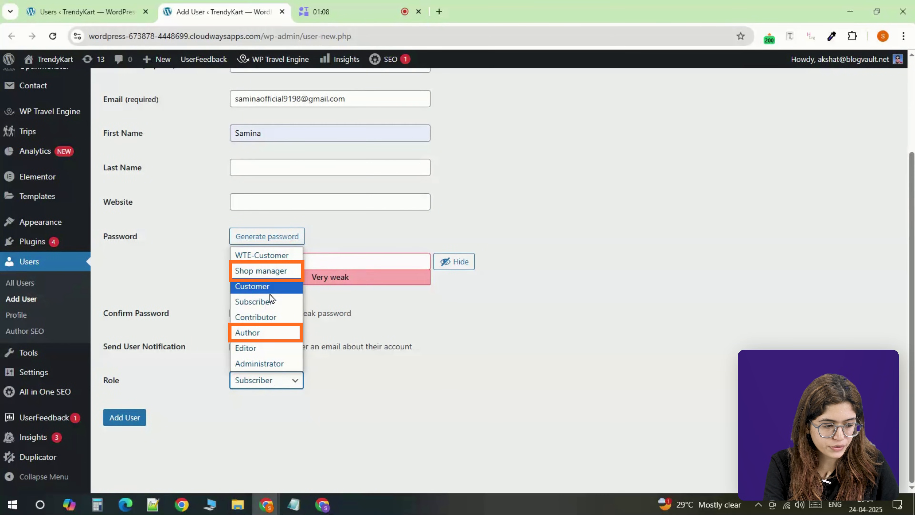
mouse_move(265, 332)
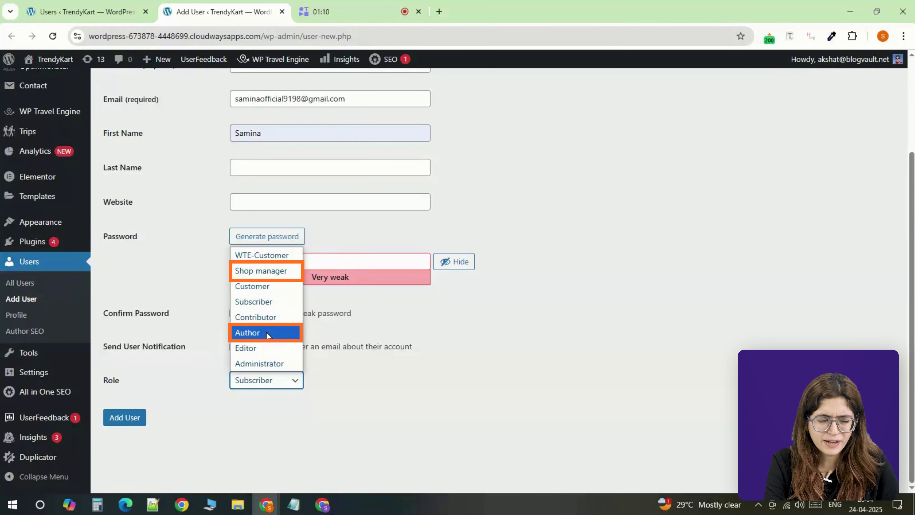
mouse_move(269, 286)
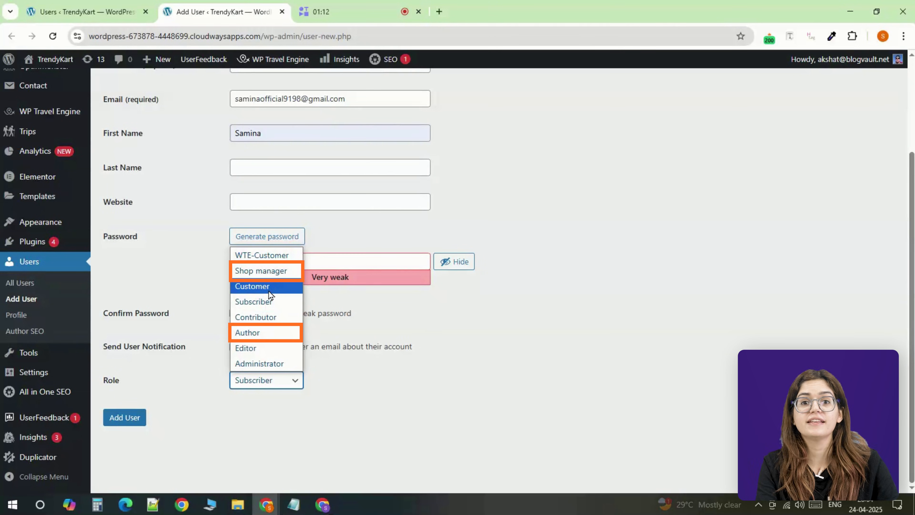
mouse_move(265, 332)
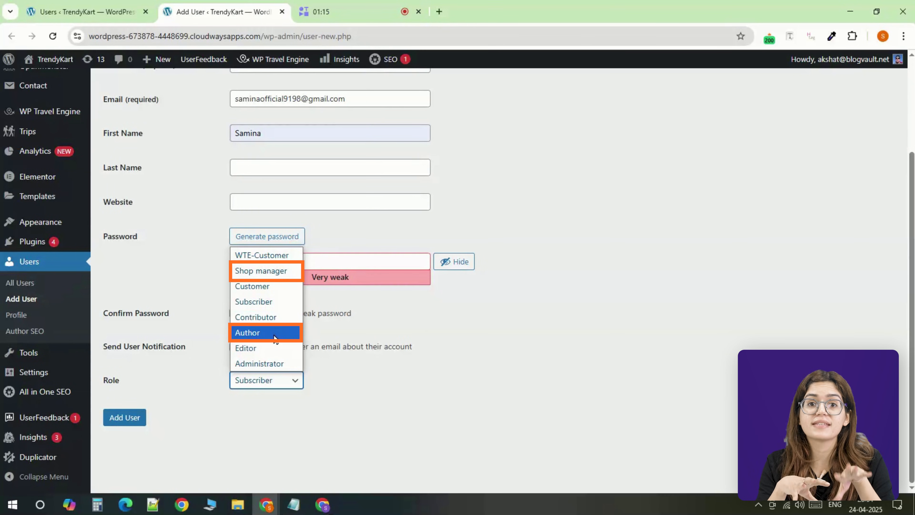
left_click(247, 333)
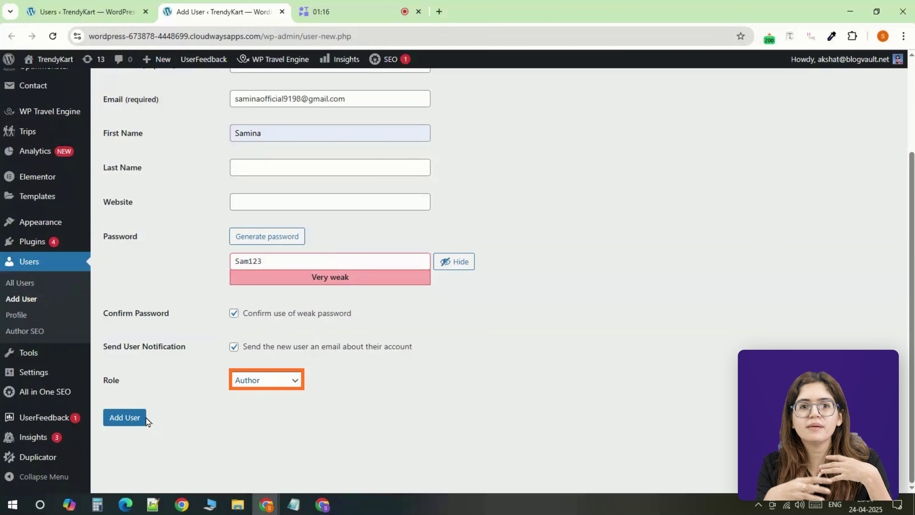
left_click(125, 418)
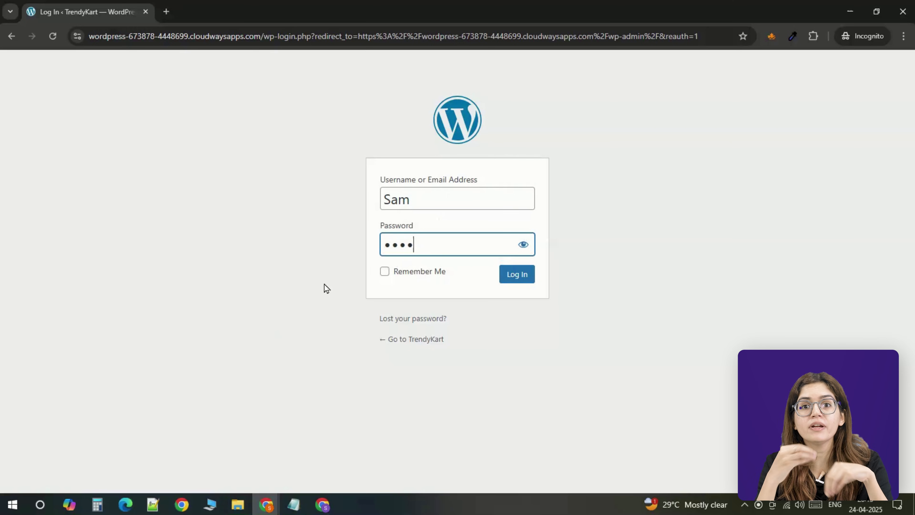
Log in with the new account to reach the admin dashboard.
left_click(515, 274)
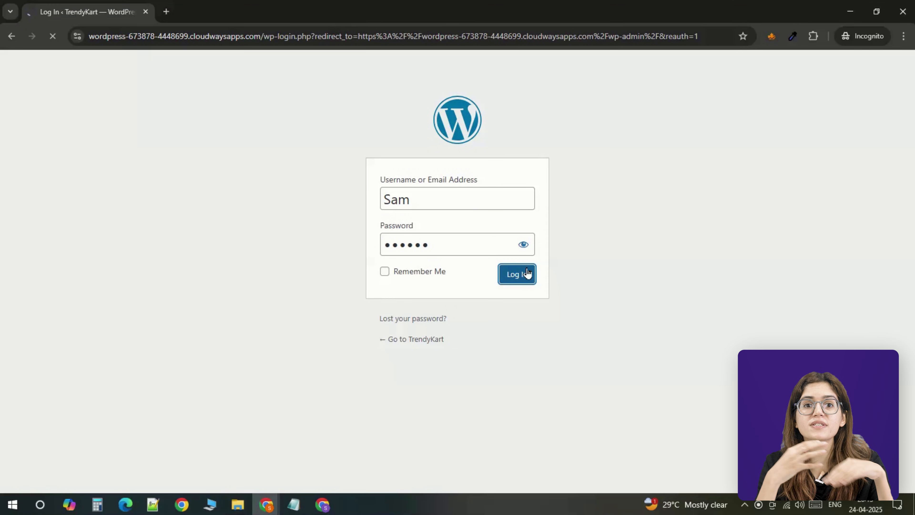
left_click(515, 275)
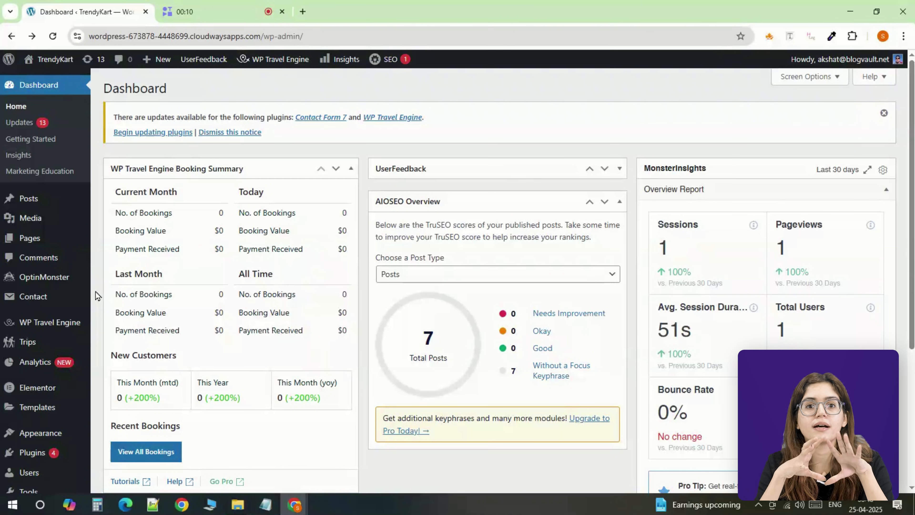
Reach uiPress Site settings and browse its Media, Posts and Login options.
scroll("down", 3)
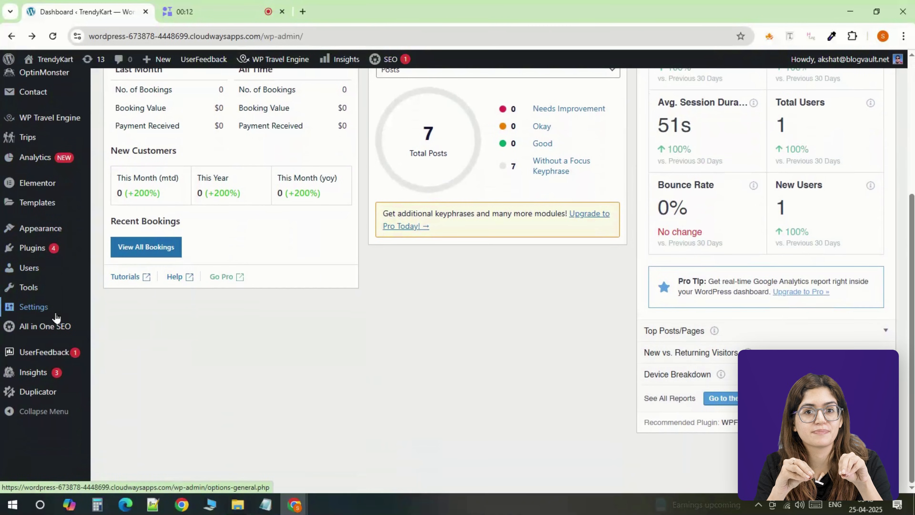
left_click(33, 306)
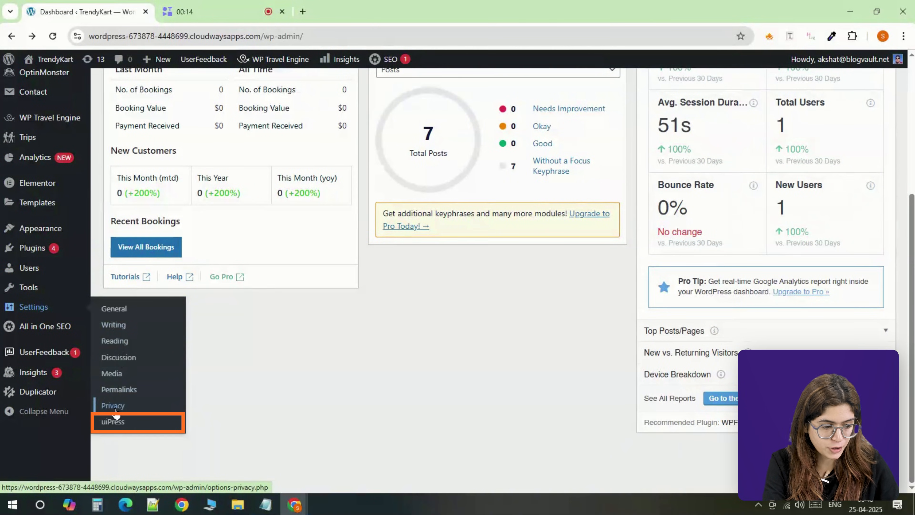
left_click(112, 421)
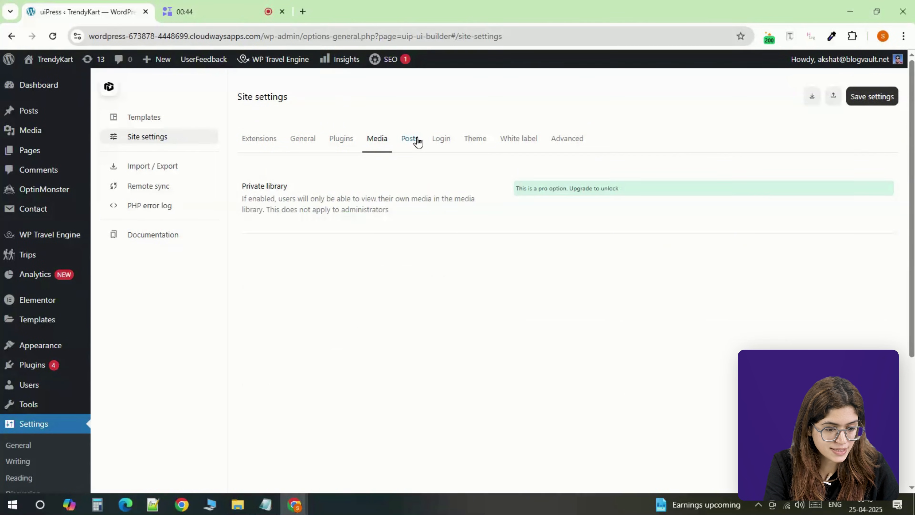
left_click(409, 138)
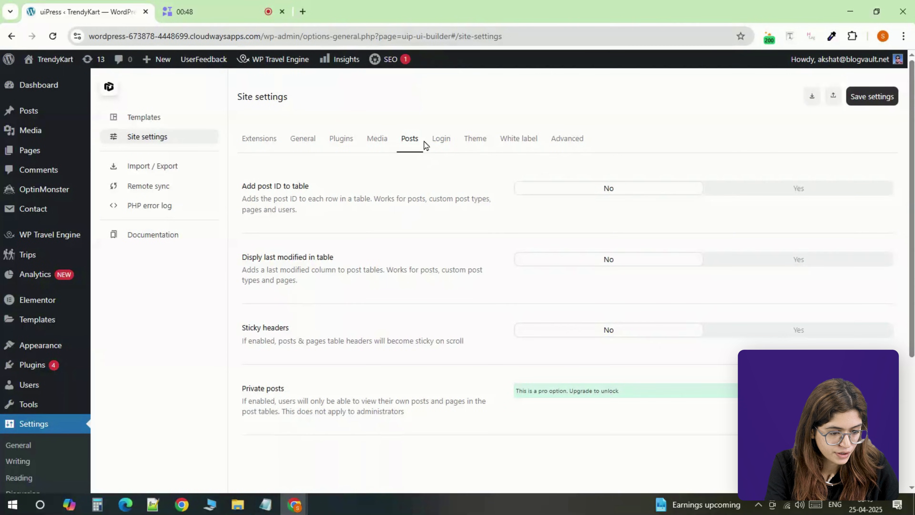
left_click(440, 138)
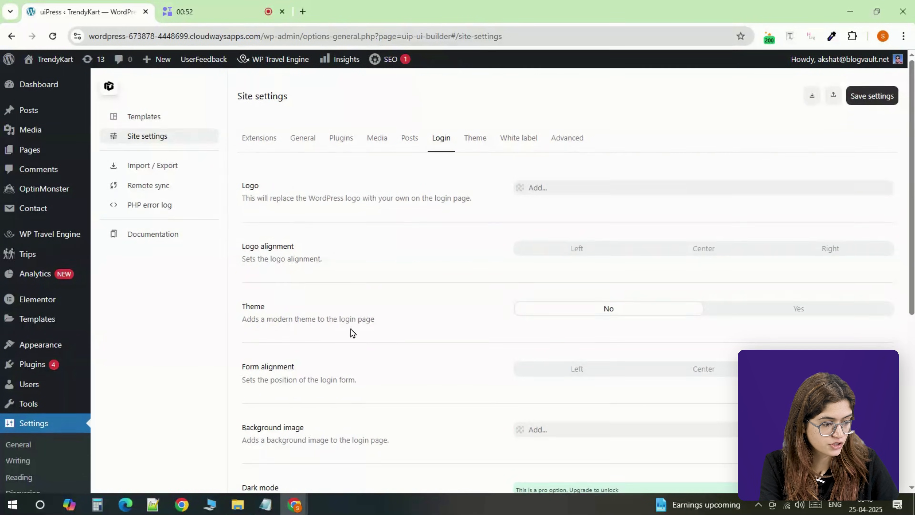
scroll("down", 3)
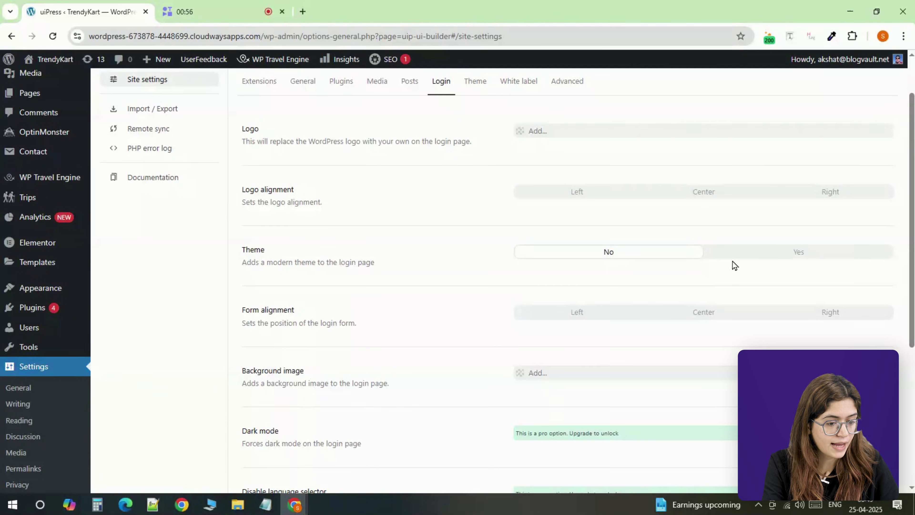
mouse_move(278, 264)
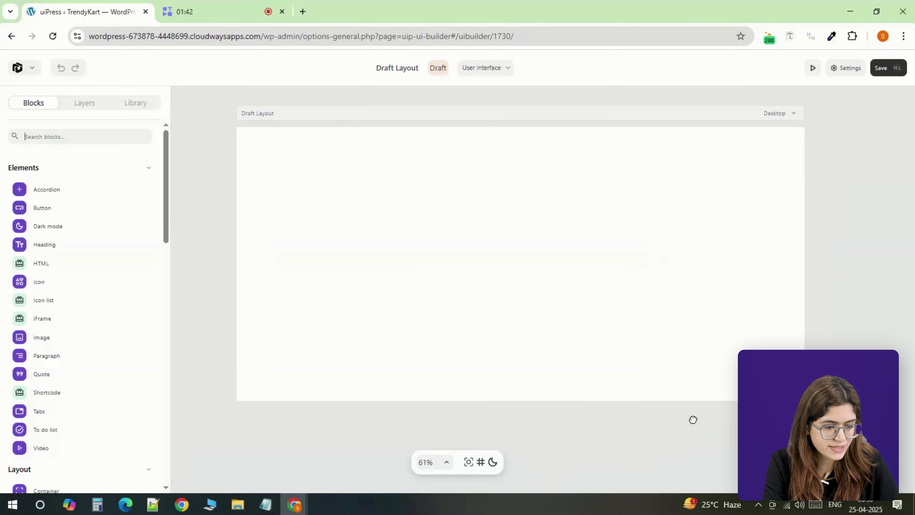
Import the Float dashboard template from the uiPress Library into the draft layout.
scroll("down", 3)
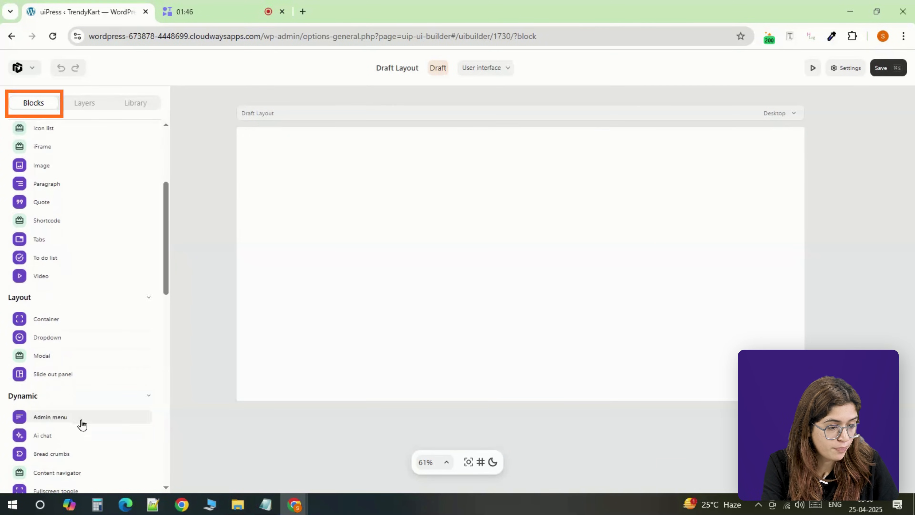
left_click(135, 103)
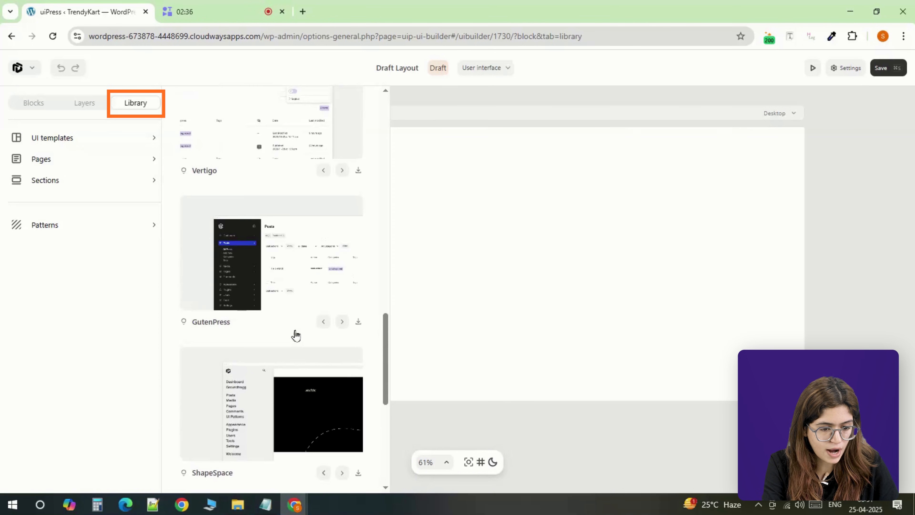
scroll("up", 3)
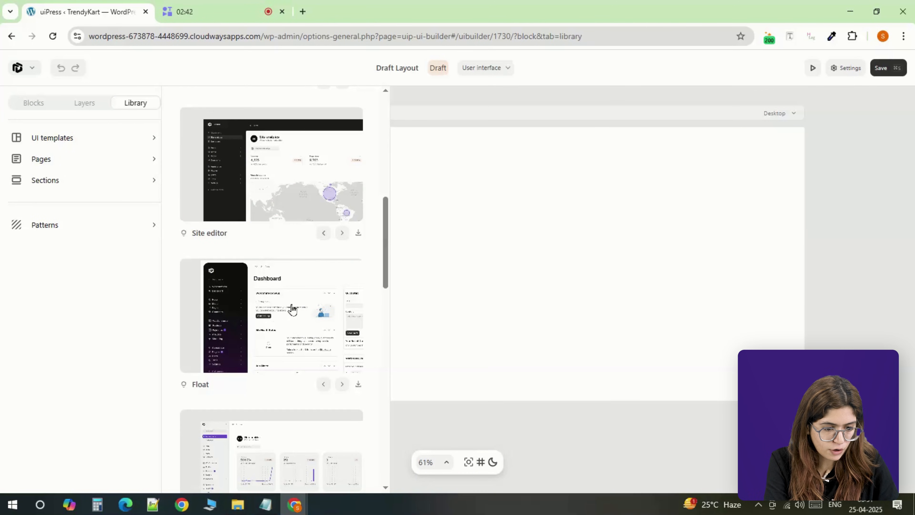
left_click(359, 384)
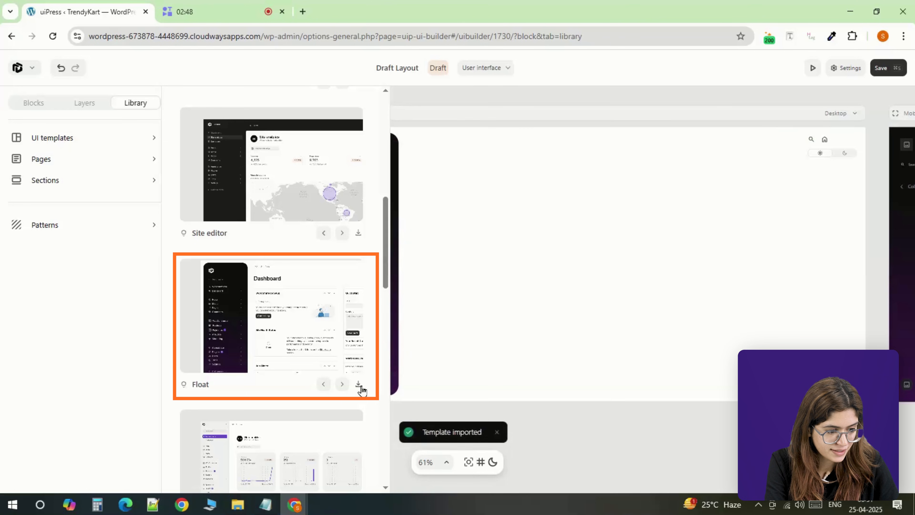
left_click(358, 384)
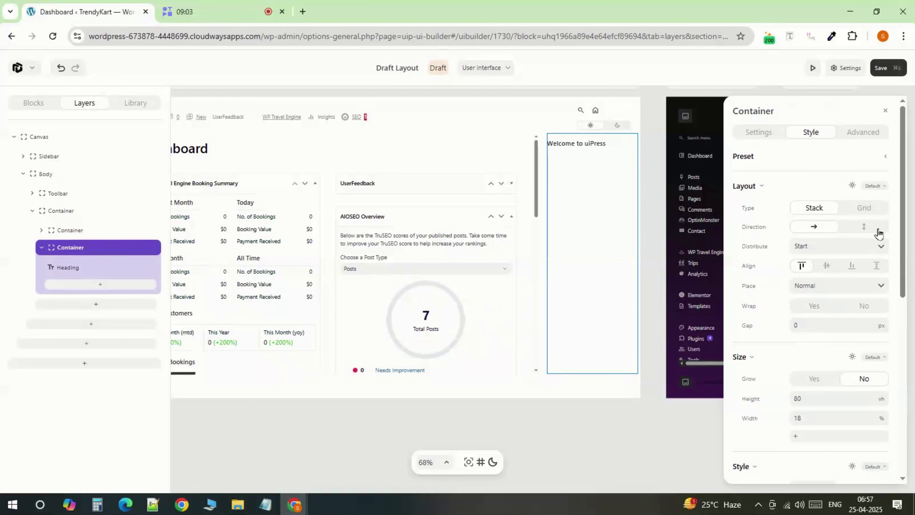
Set the container Direction to vertical with start distribution and select the Welcome to uiPress heading.
left_click(837, 246)
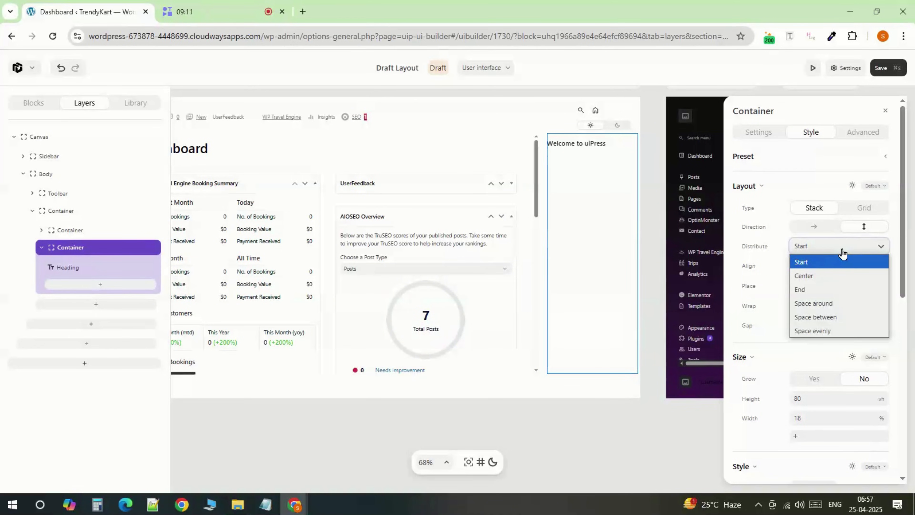
left_click(800, 262)
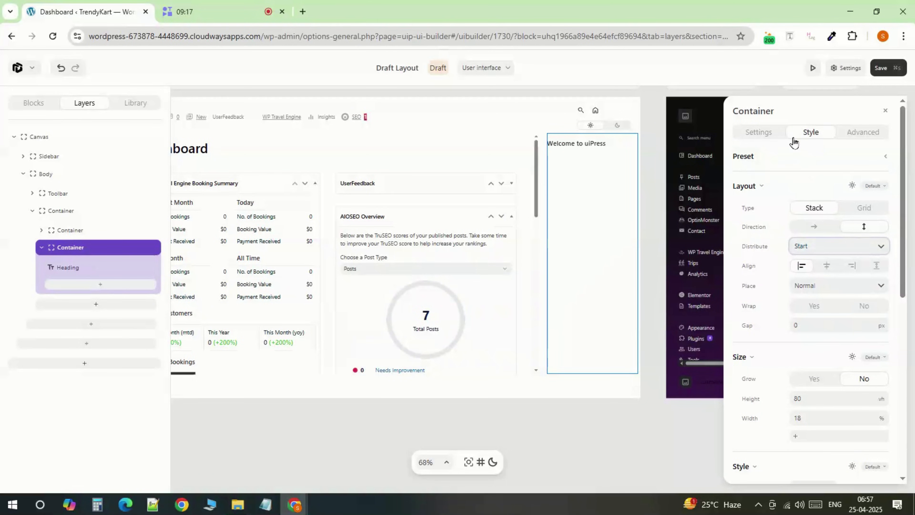
scroll("down", 3)
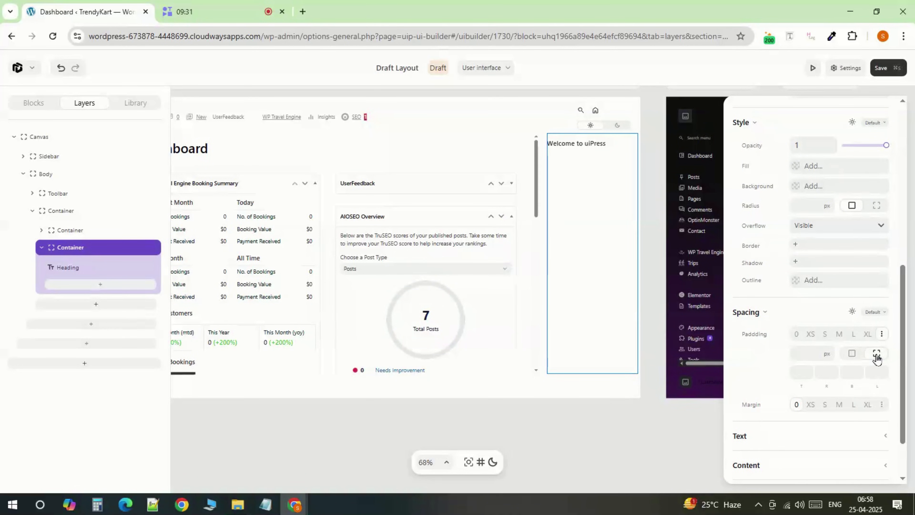
left_click(99, 271)
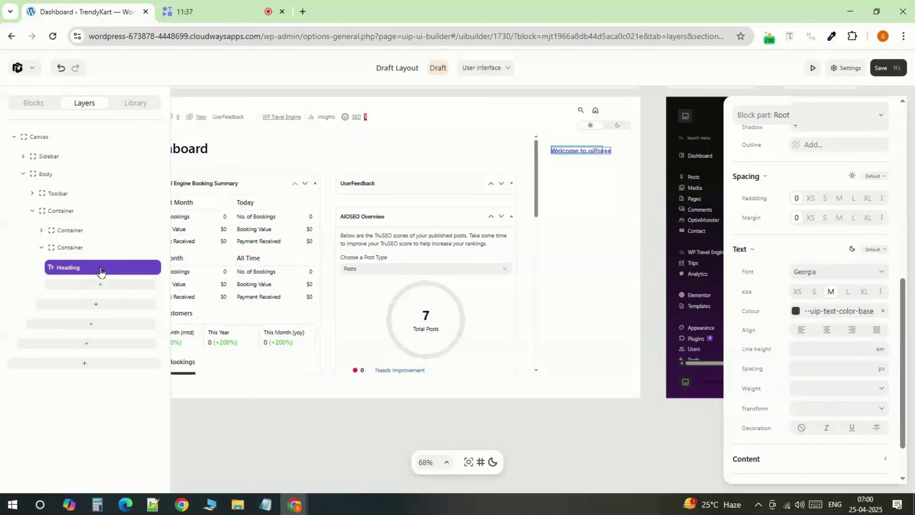
left_click(99, 284)
type("to do")
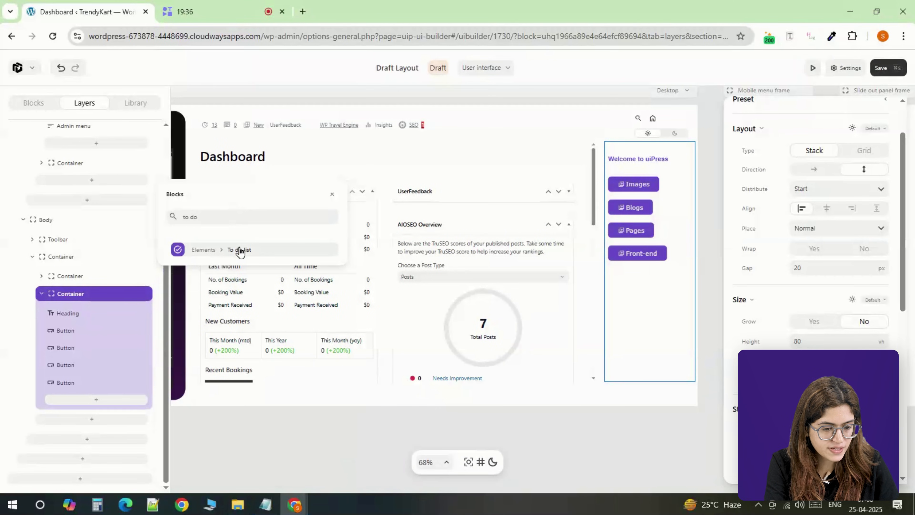
Insert a To do list block below the welcome panel's buttons.
left_click(239, 249)
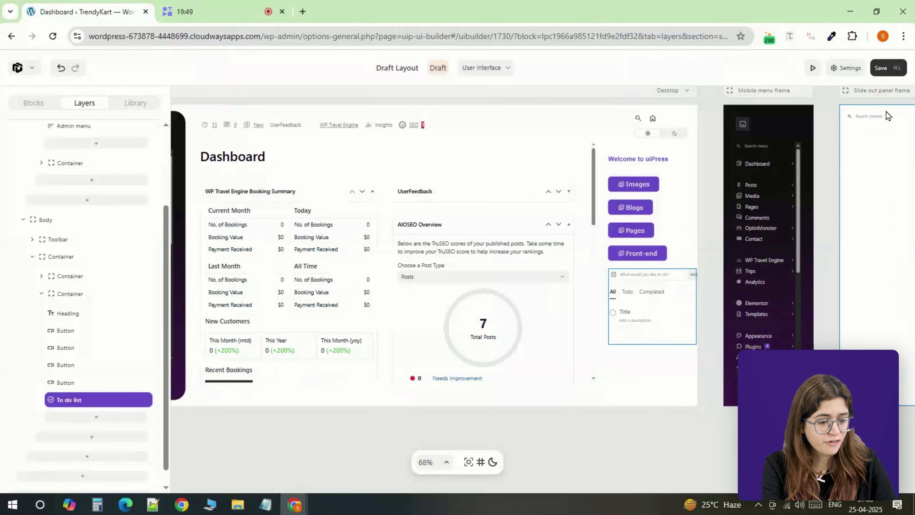
left_click(69, 294)
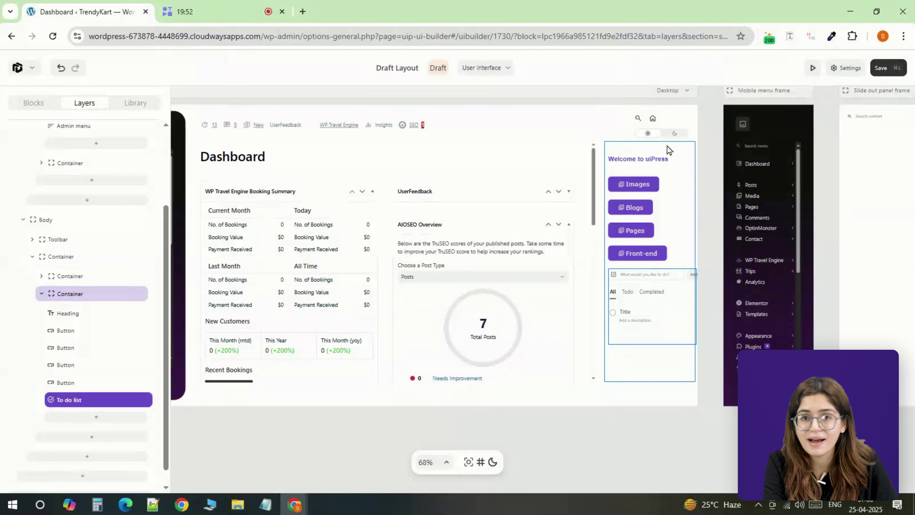
left_click(845, 68)
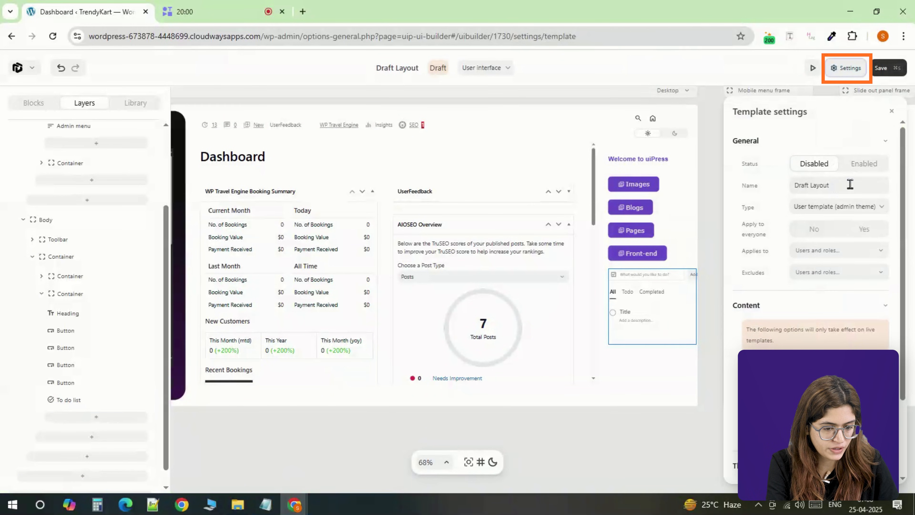
Name the template 'For Admin', restrict it to the administrator role, and save.
type("For Admin")
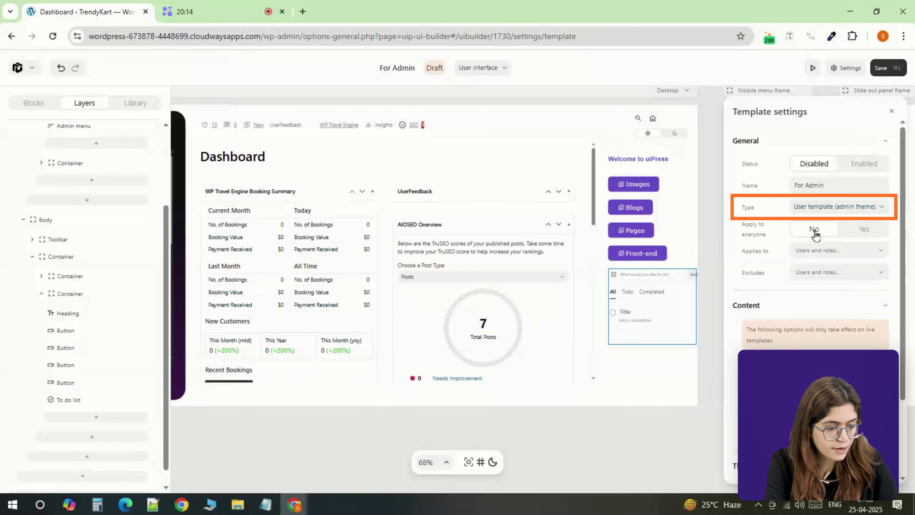
left_click(837, 250)
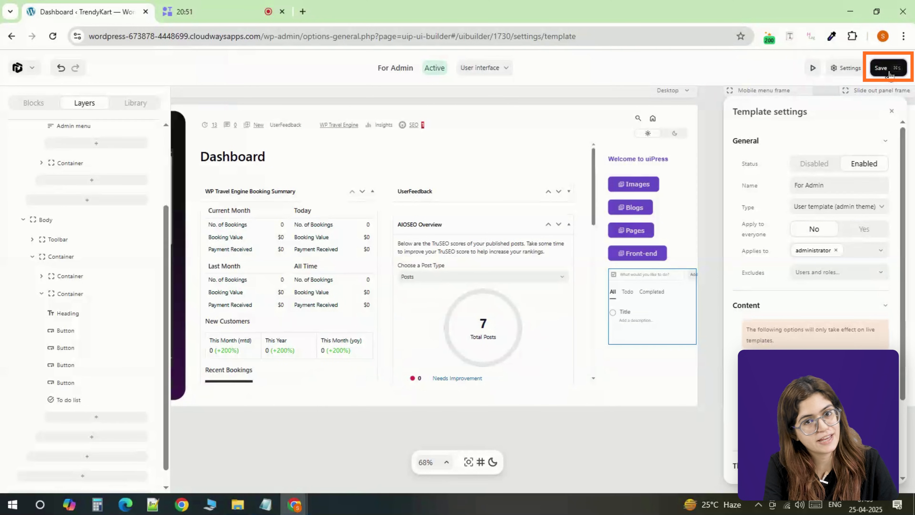
left_click(880, 68)
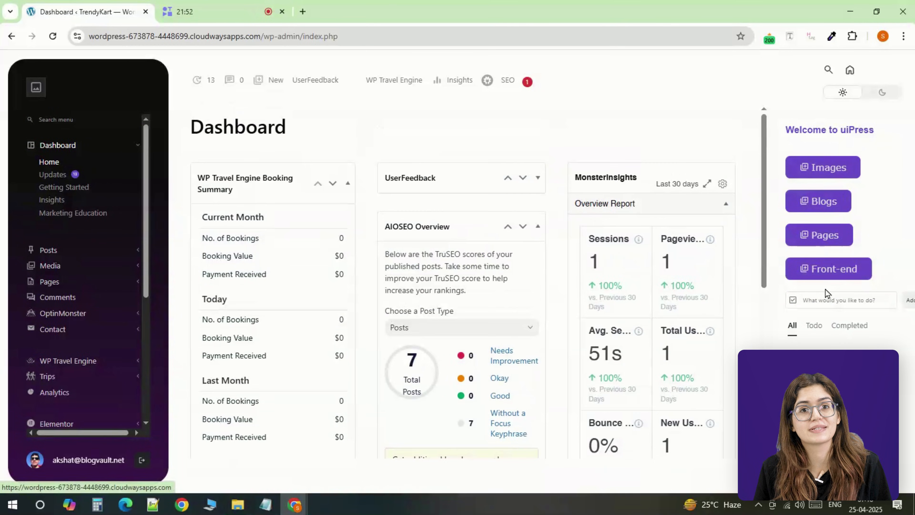
Log out of the admin dashboard to reach the WordPress login page.
left_click(827, 268)
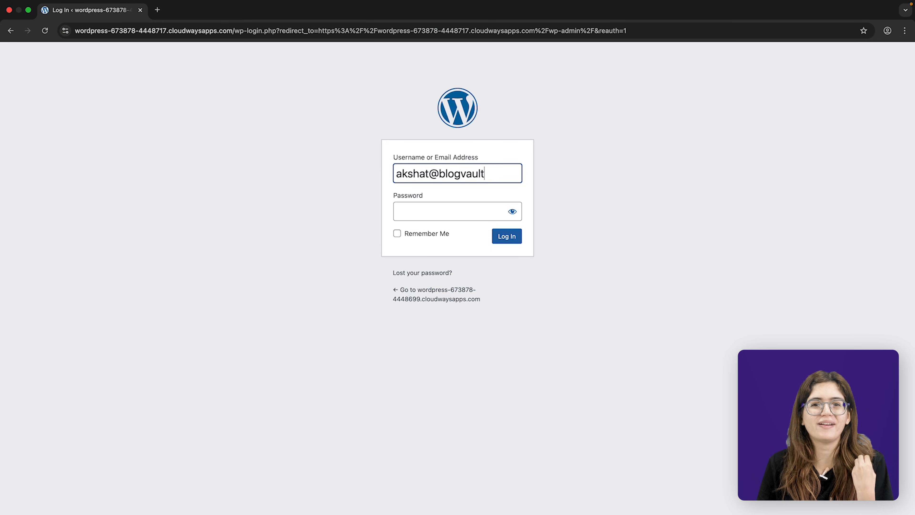
Sign in as the administrator with username ending '.net' and password, reaching the branded Dashboard.
type(".net")
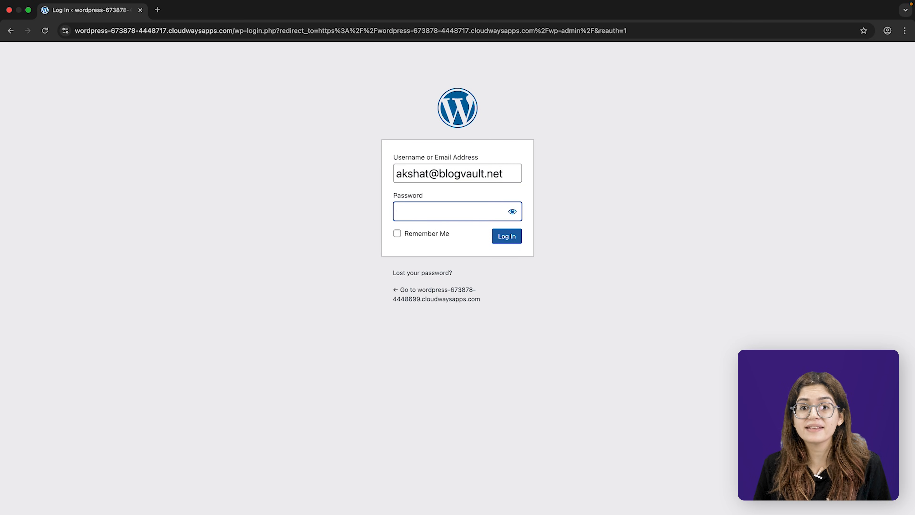
left_click(506, 236)
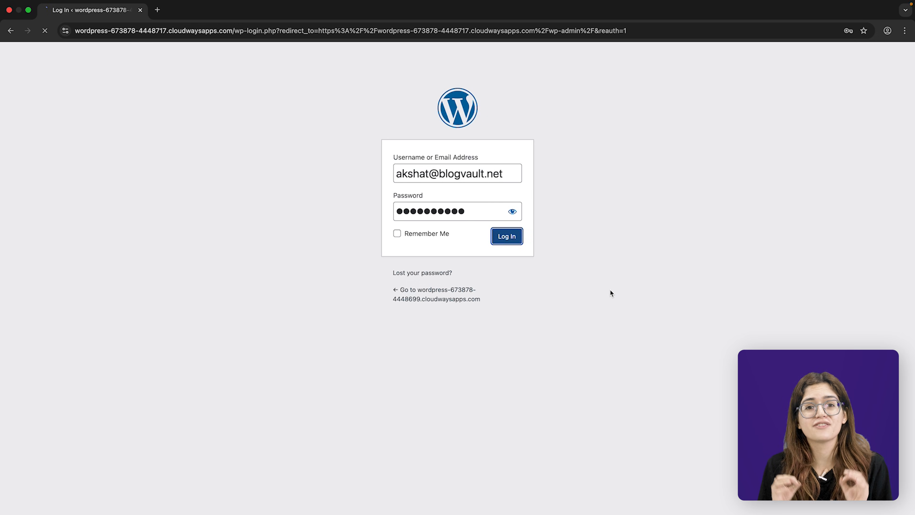
left_click(506, 236)
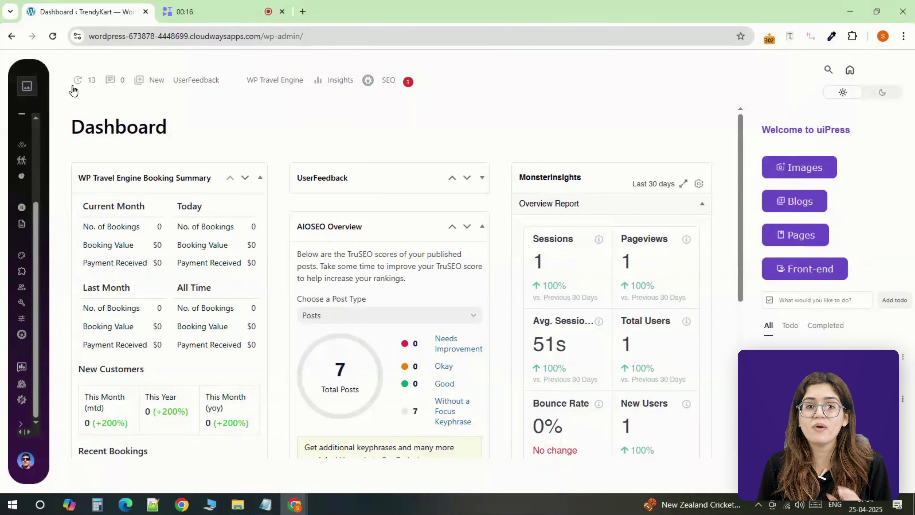
left_click(274, 81)
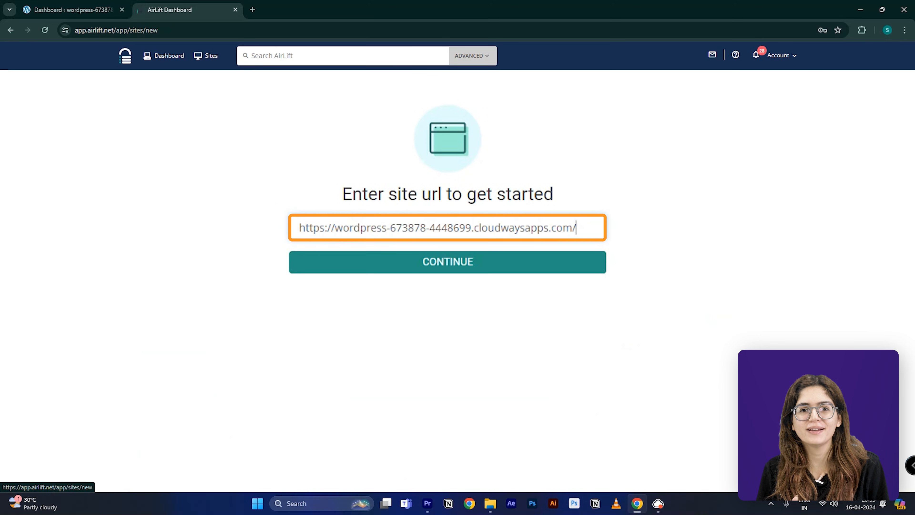
left_click(447, 260)
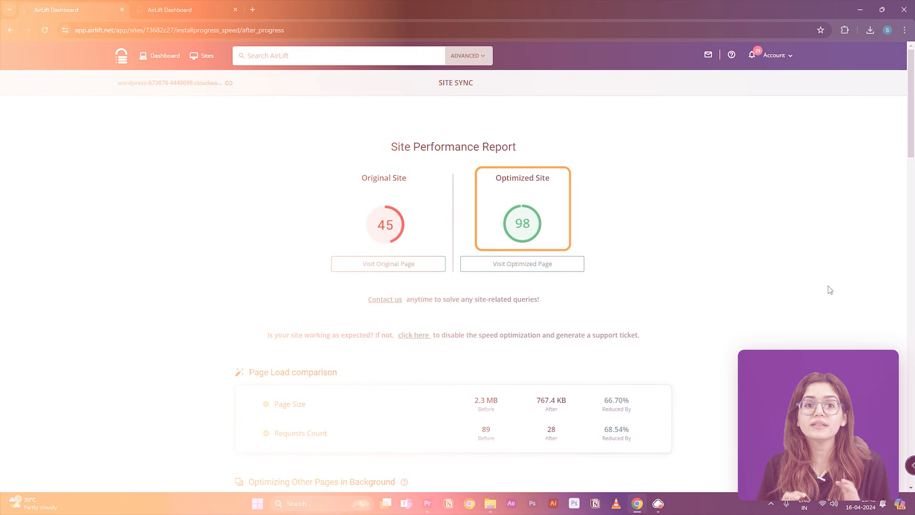
left_click(81, 10)
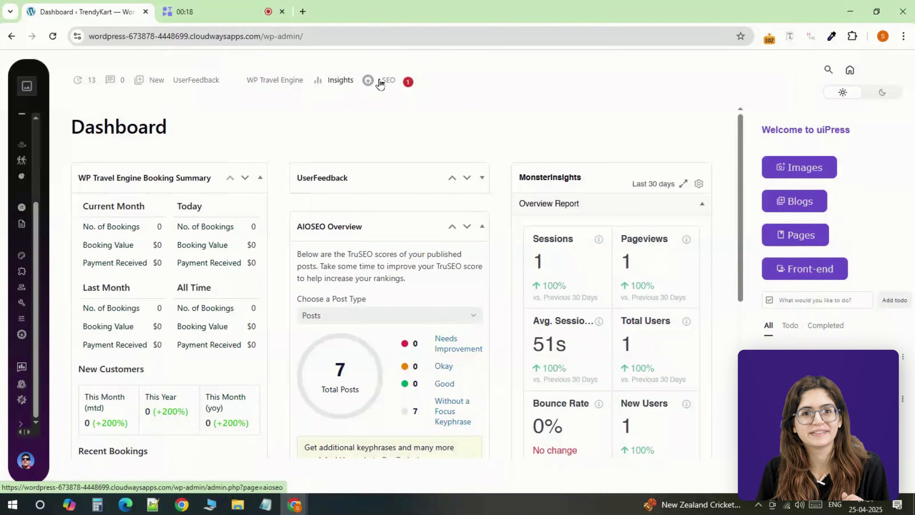
Scroll the admin menu down to reveal Settings and its uiPress entry.
scroll("down", 3)
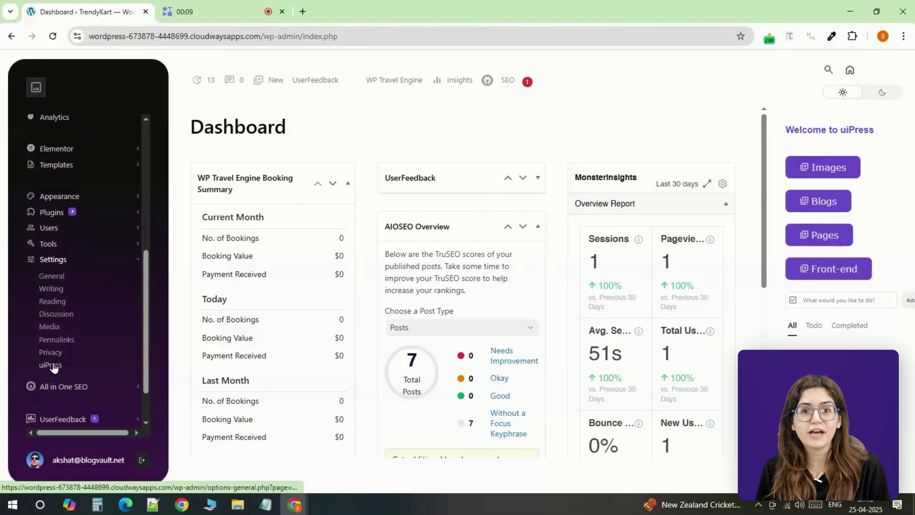
Duplicate the For Admin template in uiPress and open the copy for editing as For User.
left_click(50, 364)
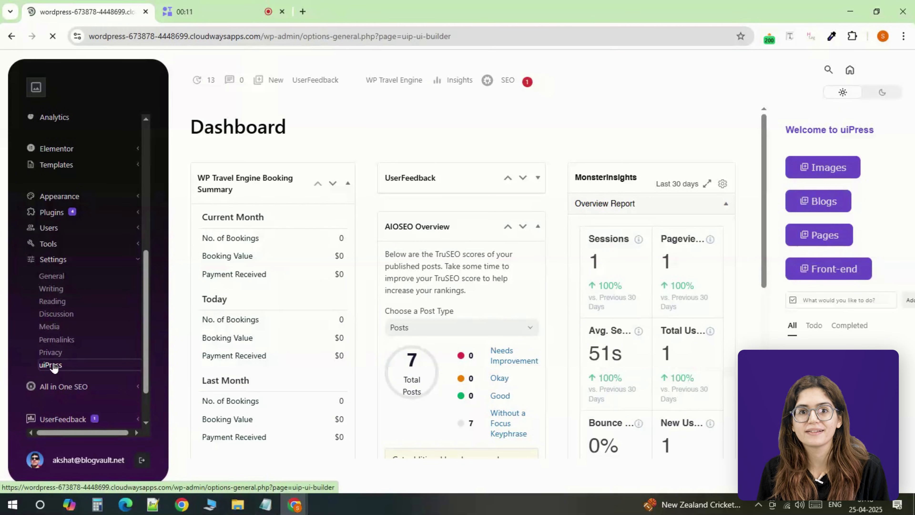
left_click(50, 364)
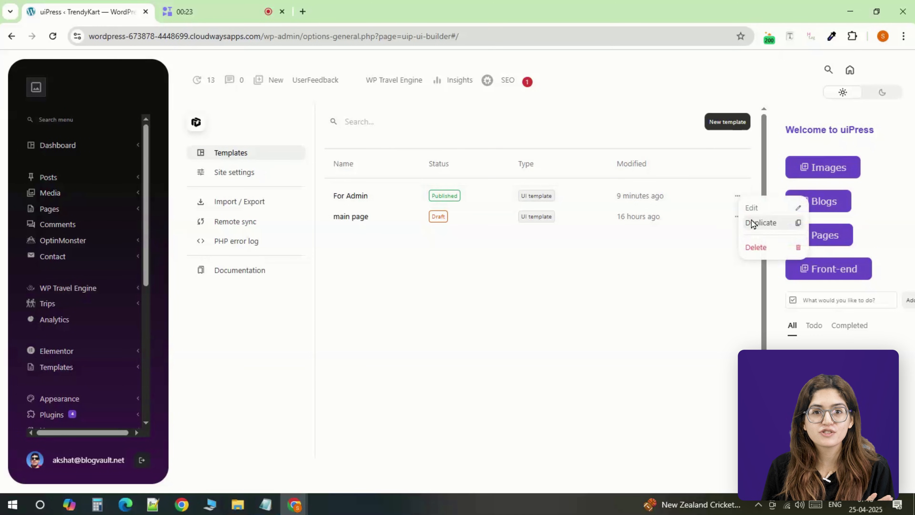
left_click(761, 222)
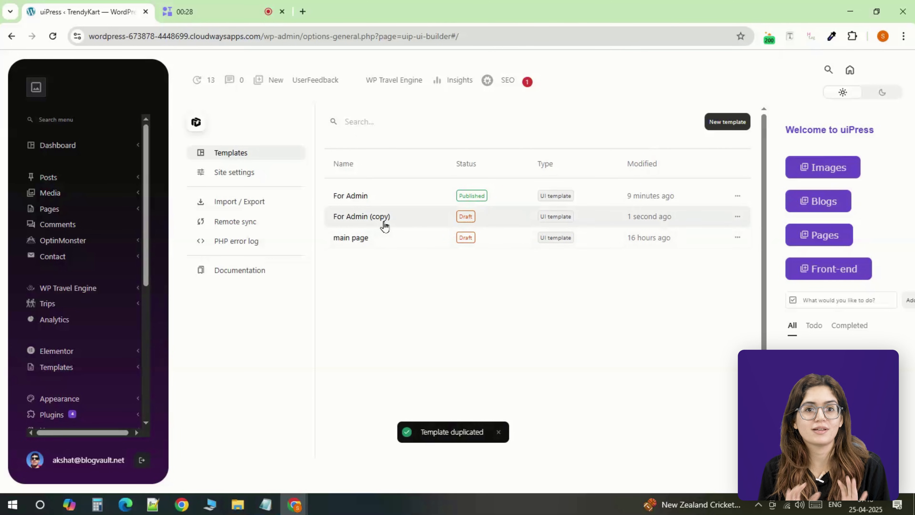
left_click(350, 196)
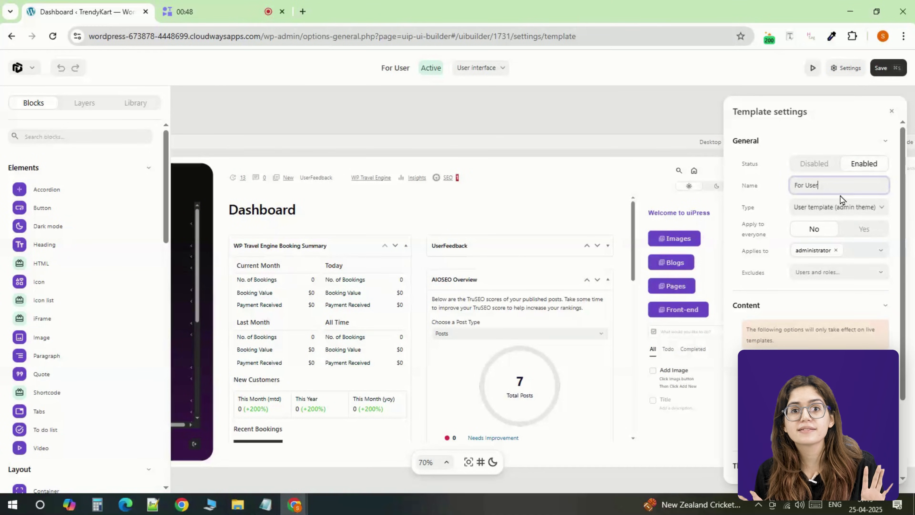
Set the template's Applies to roles to the client role instead of administrator.
left_click(835, 250)
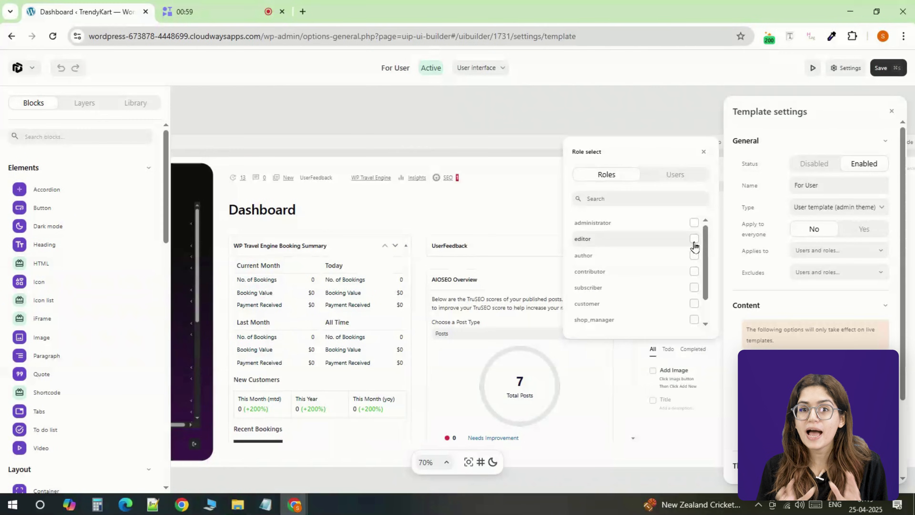
scroll("down", 3)
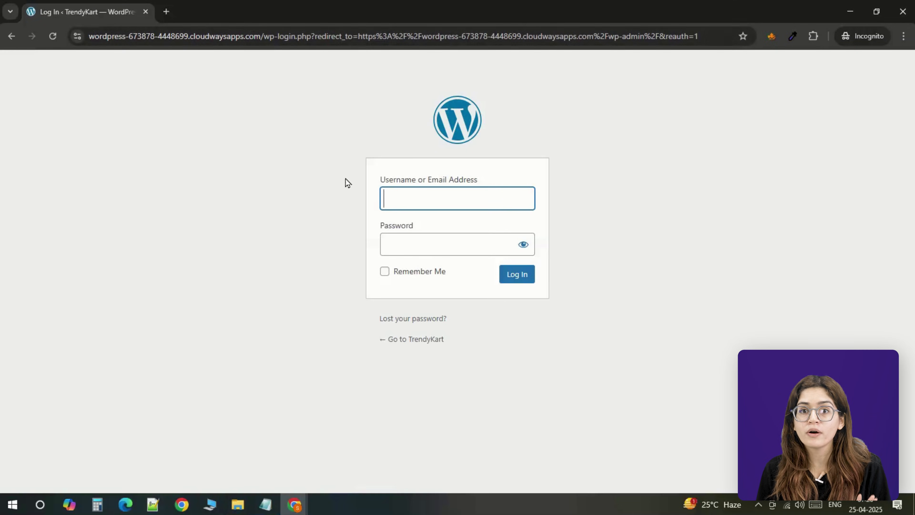
Sign in as client user 'Sam' with password, landing on the simplified dashboard.
type("Sam")
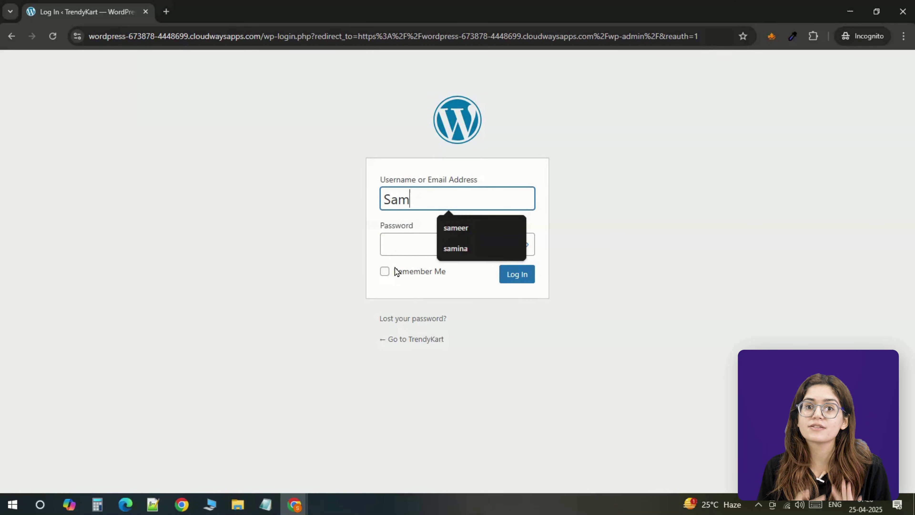
left_click(516, 274)
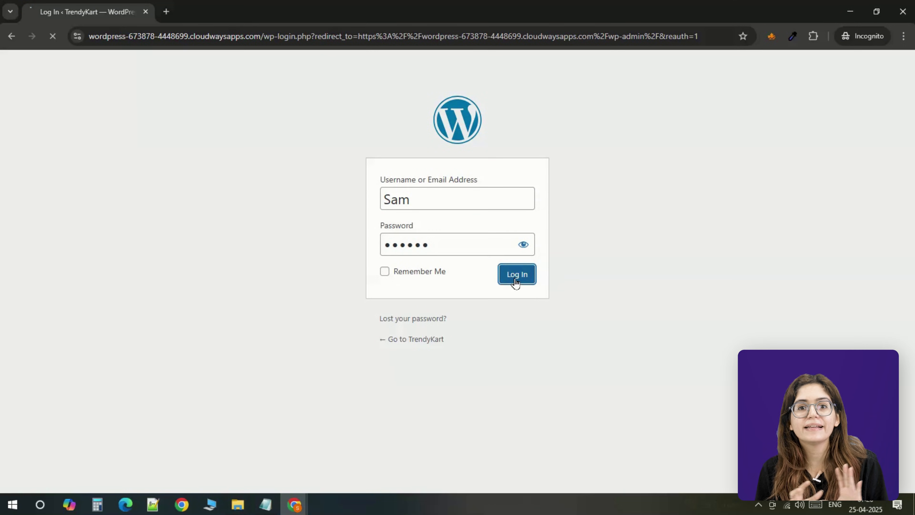
left_click(516, 274)
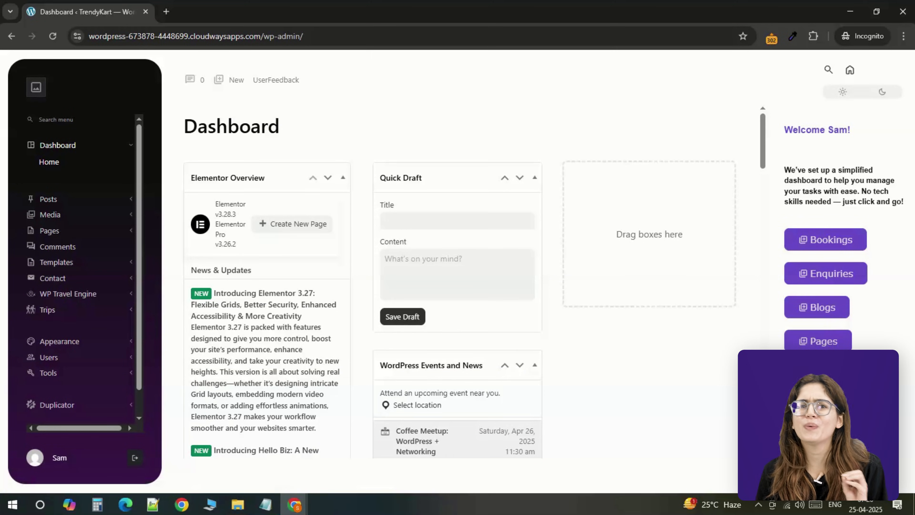
mouse_move(824, 272)
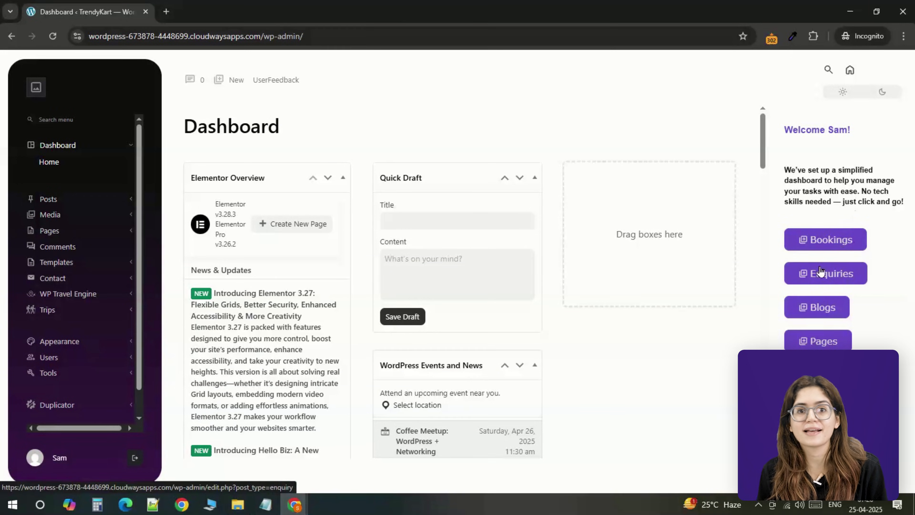
Try Enquiries, hit a permission error, and return to the admin dashboard.
left_click(825, 272)
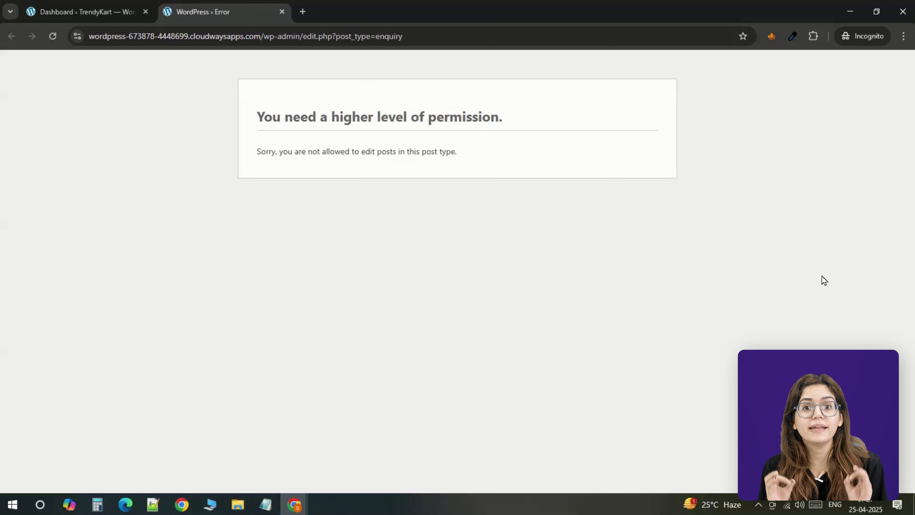
left_click(84, 11)
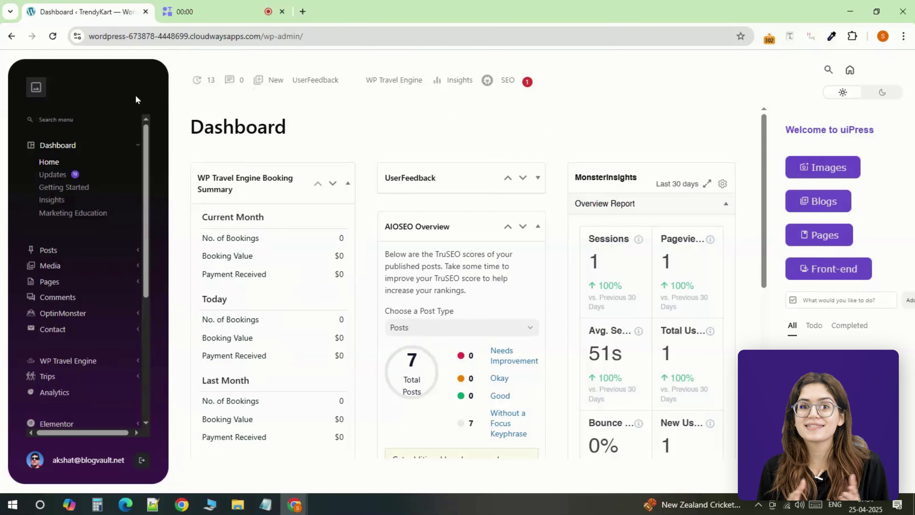
scroll("down", 3)
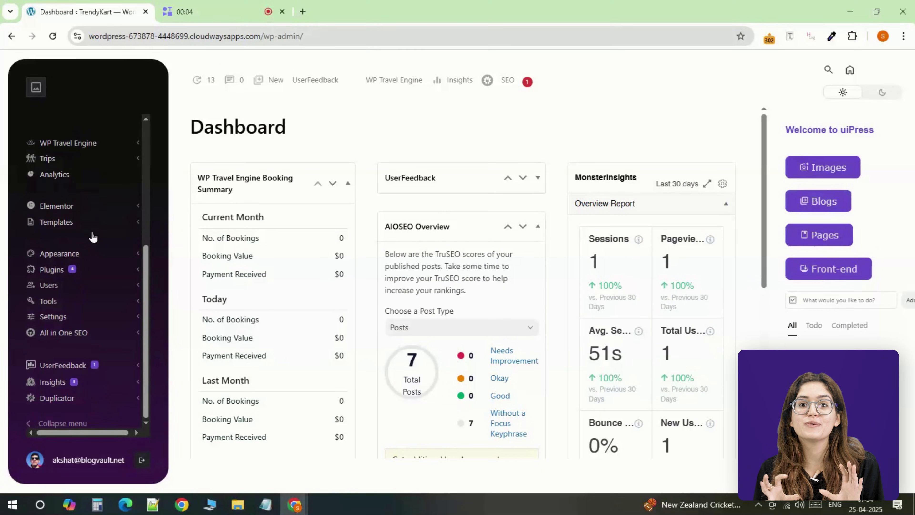
mouse_move(88, 350)
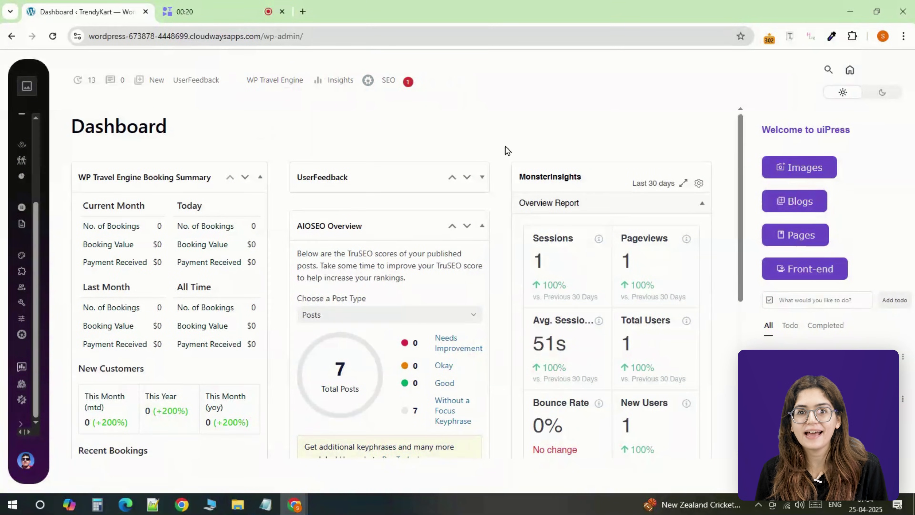
scroll("down", 3)
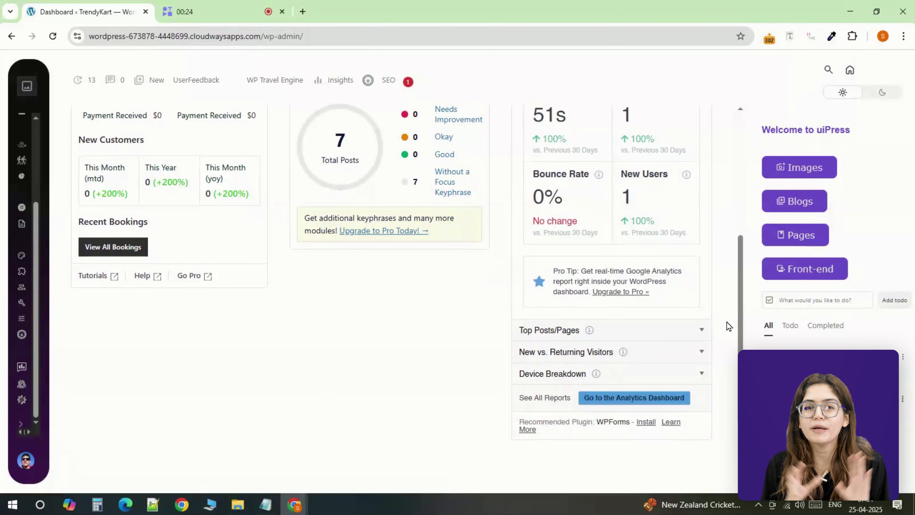